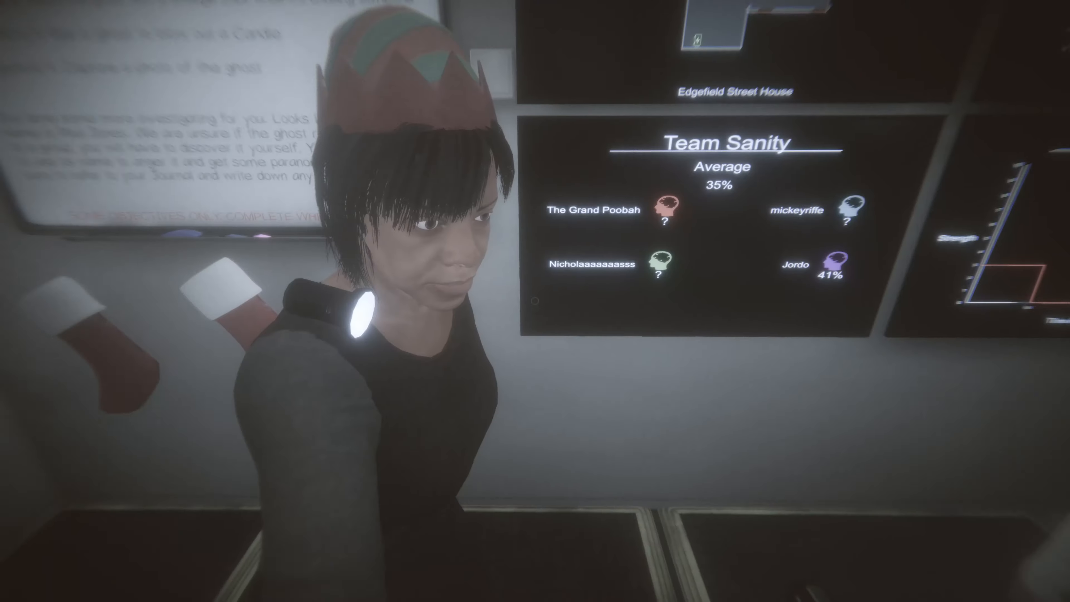
mouse_move(534, 301)
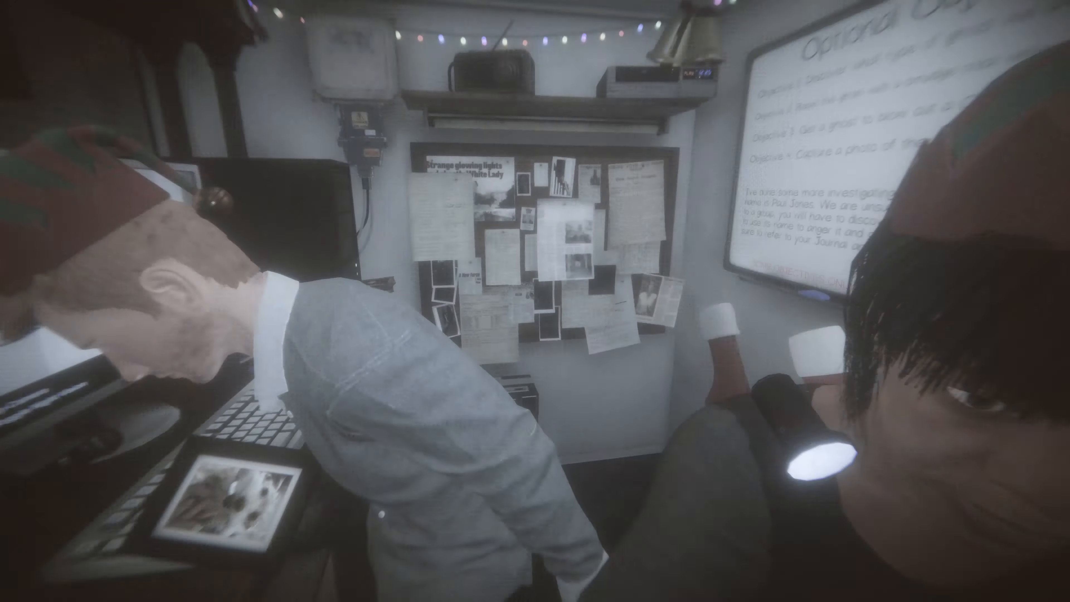